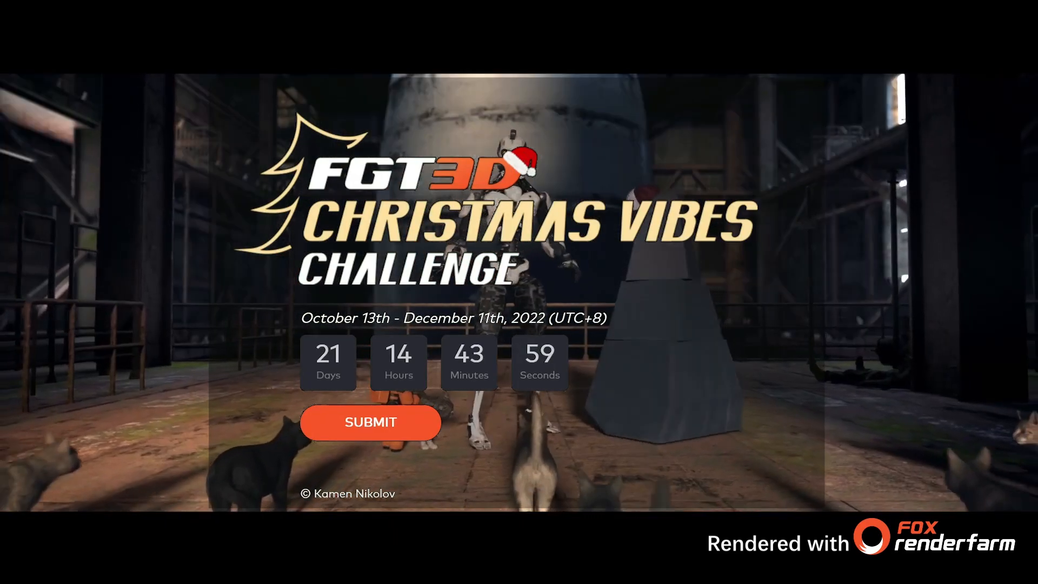
Step: Review the Professional Category prize list on the Fox Renderfarm FGT3D challenge page
click(370, 421)
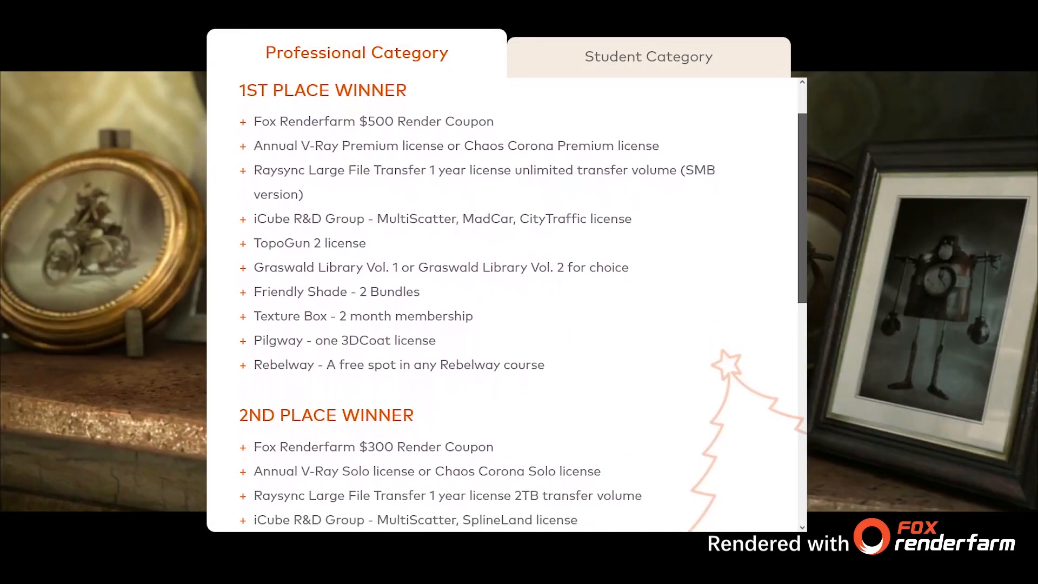
scroll(down, 3)
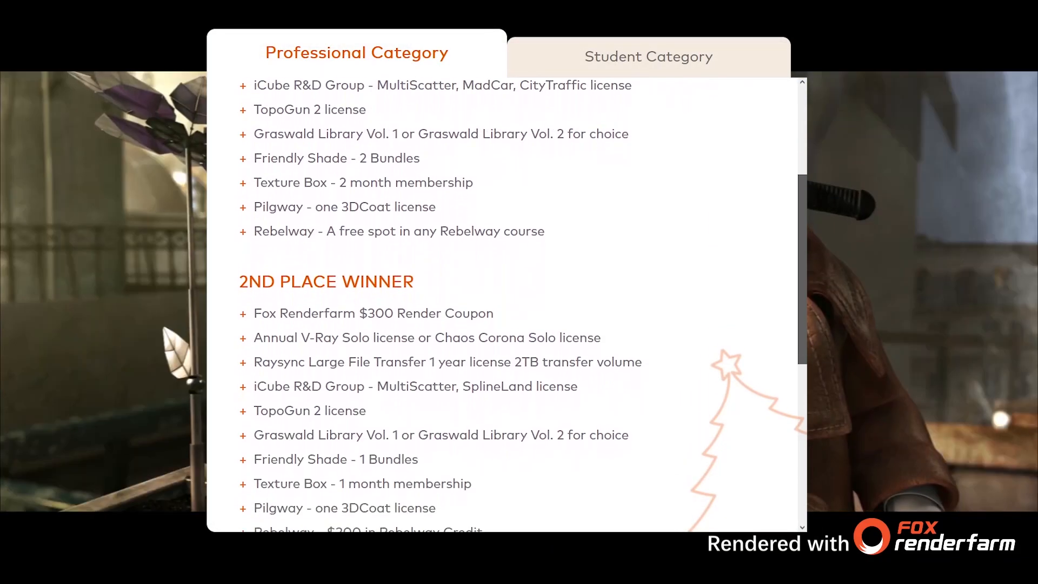
scroll(down, 3)
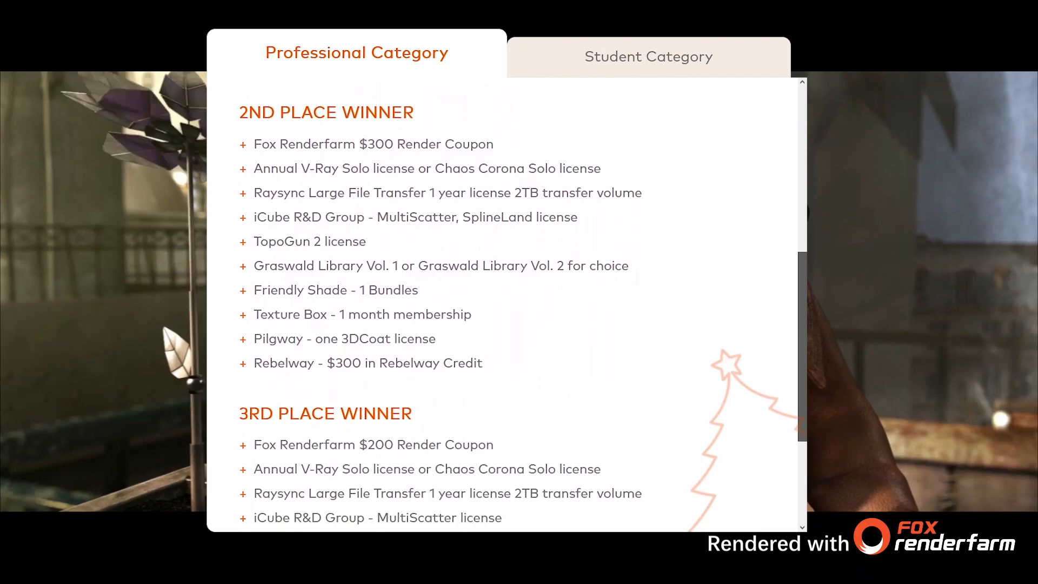
scroll(down, 3)
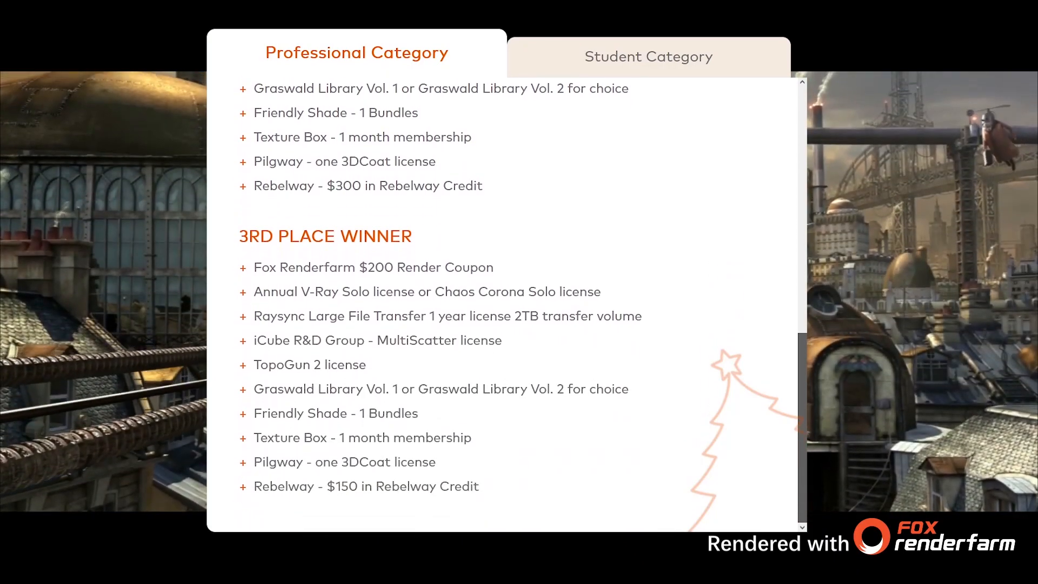
Step: Switch to the Student Category prizes and review its winners list
click(647, 56)
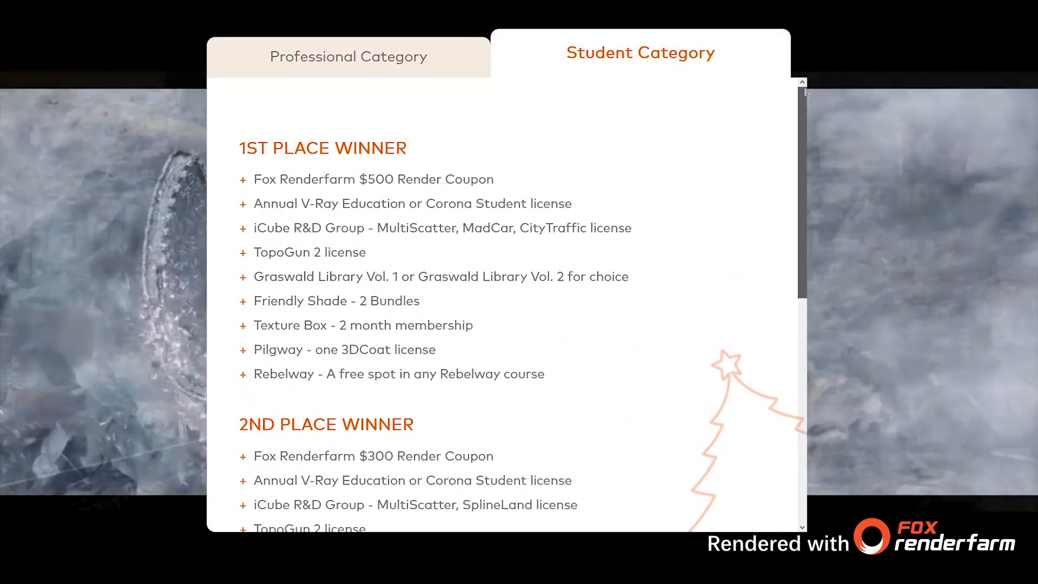
scroll(down, 3)
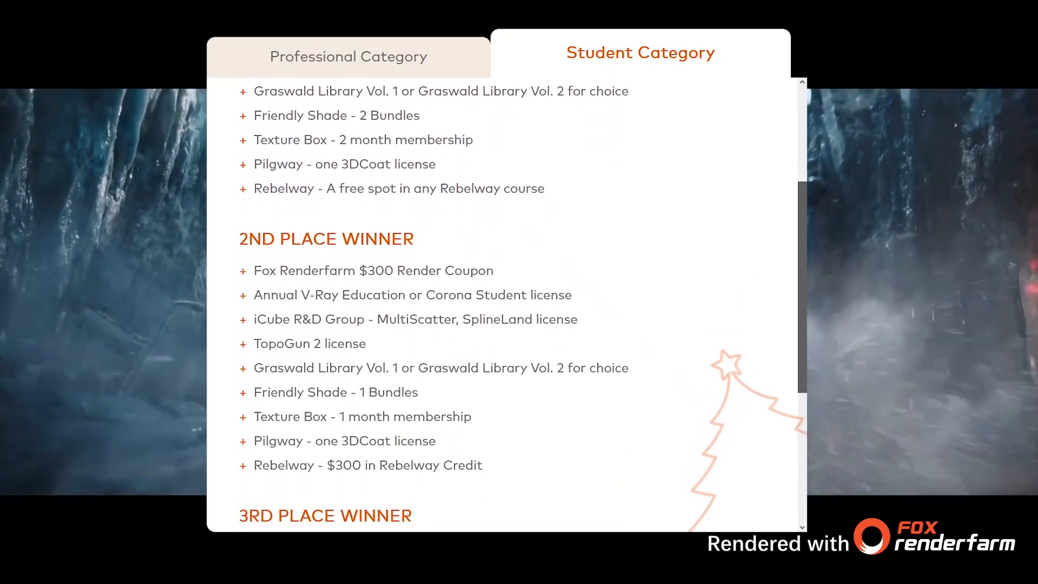
scroll(down, 3)
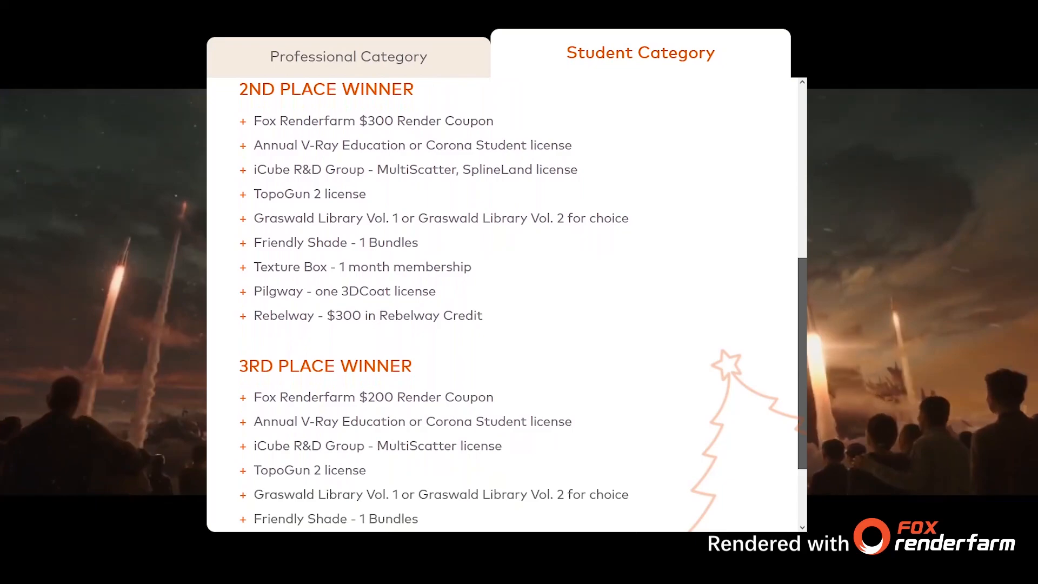
scroll(down, 3)
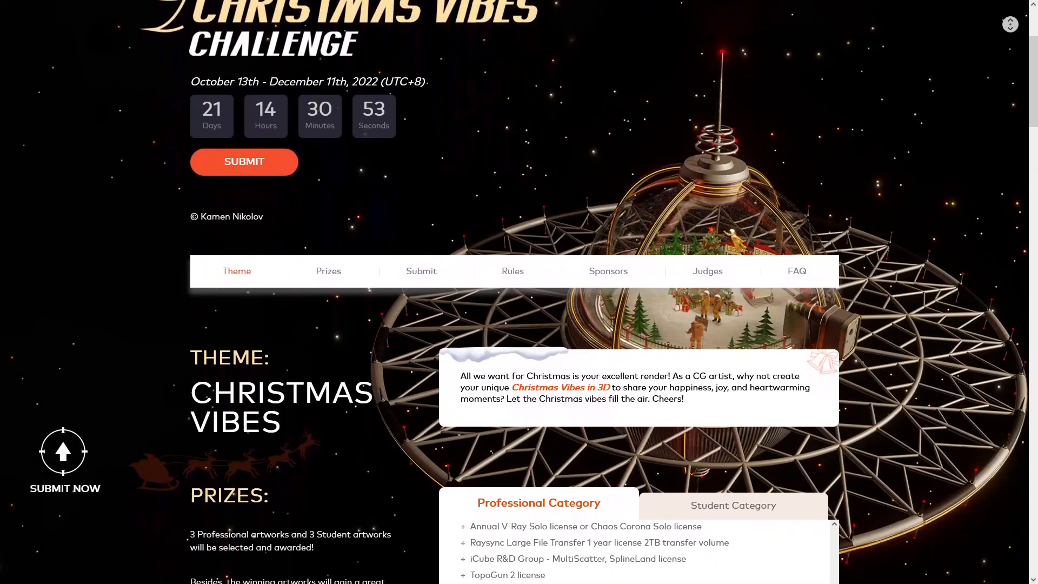
Step: Scroll the challenge page down past Theme and Prizes to How to Submit and Rules
scroll(down, 3)
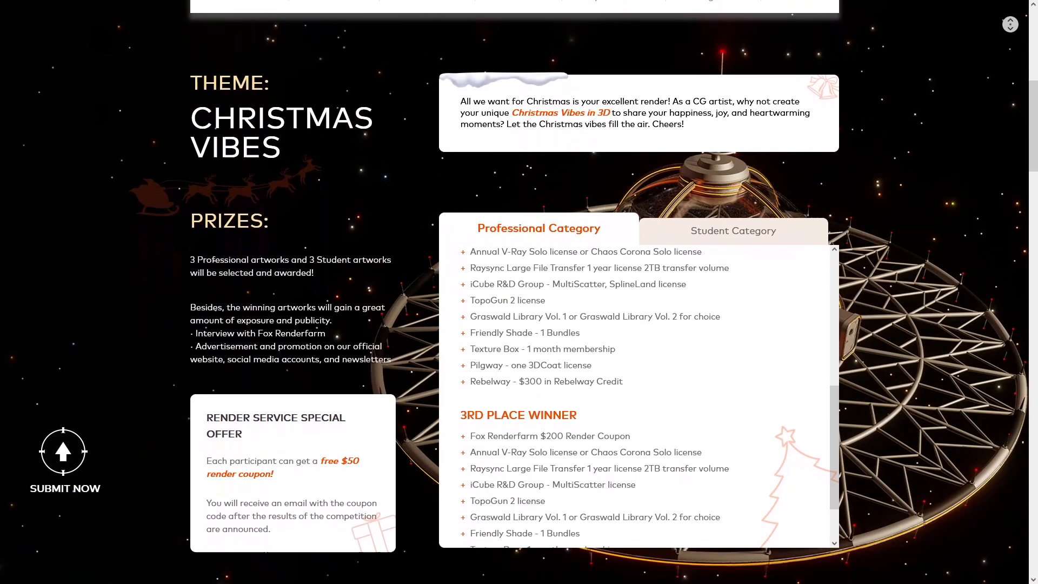
scroll(down, 3)
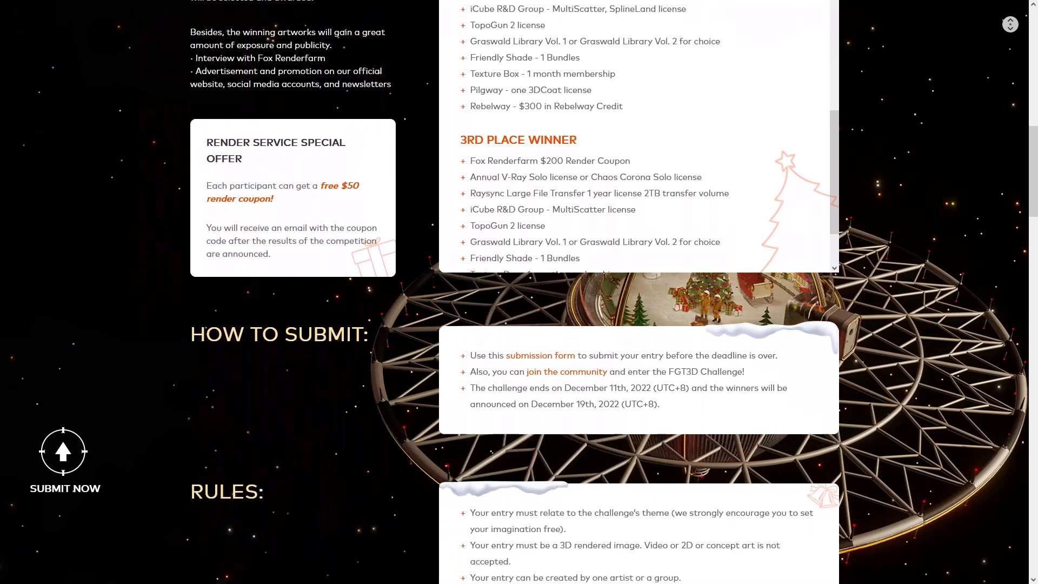
scroll(down, 3)
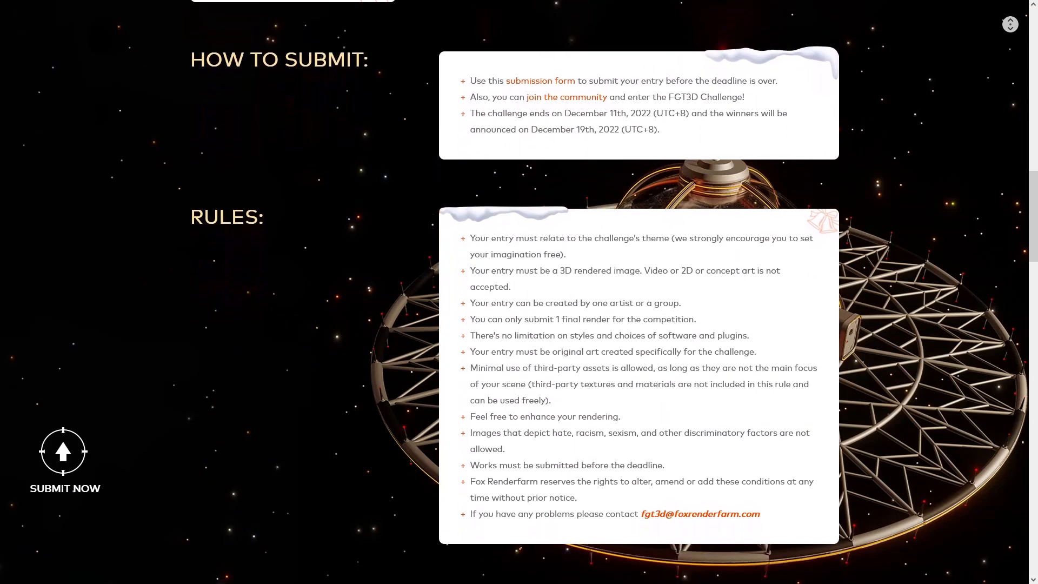
scroll(down, 3)
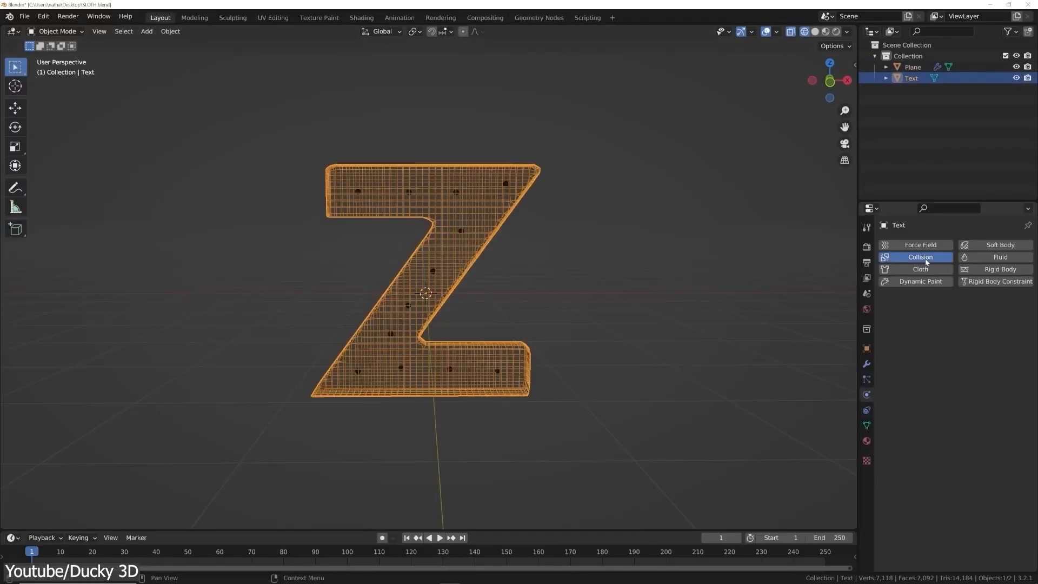
Step: Make the Z letter text object a Collision physics object
click(913, 66)
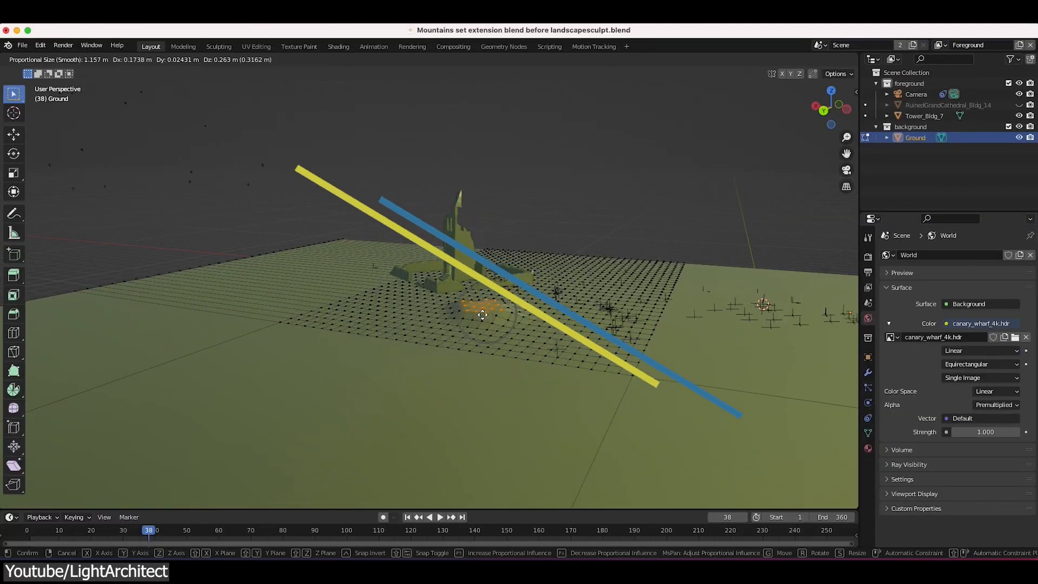
Step: Switch the 3D viewport to look through the scene camera via View > Viewpoint > Camera
click(131, 58)
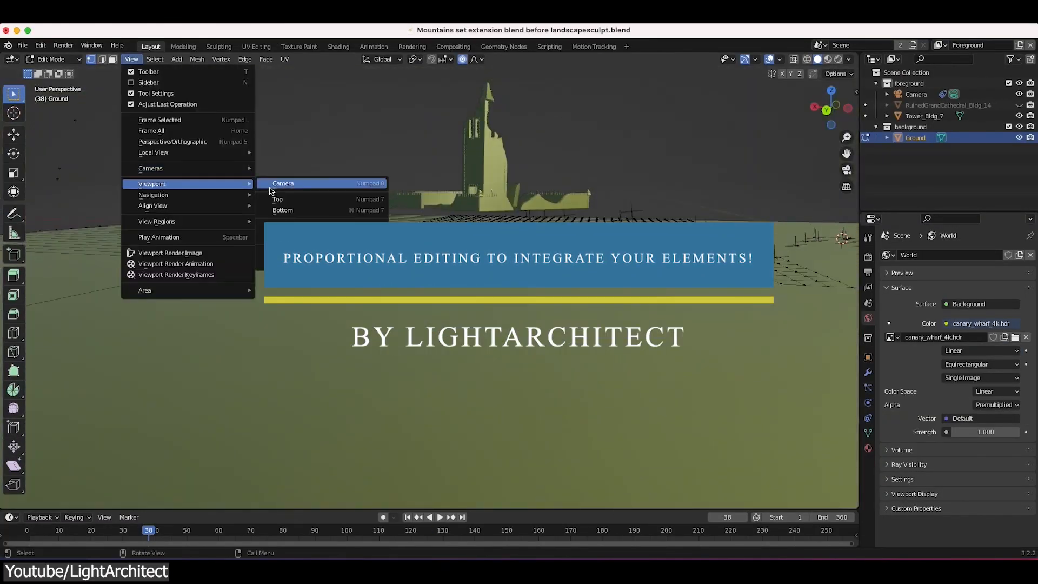
click(282, 184)
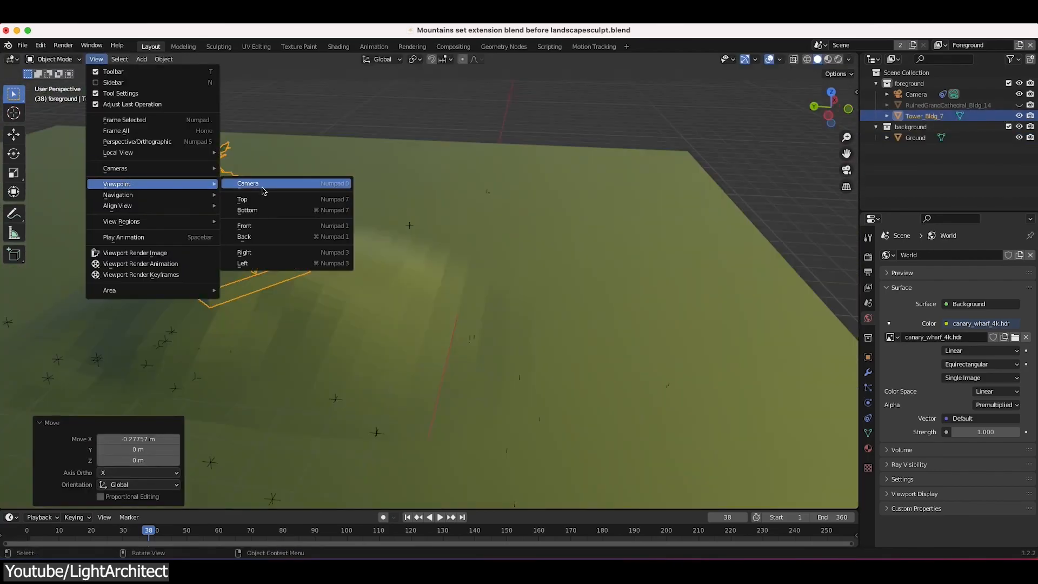
click(248, 183)
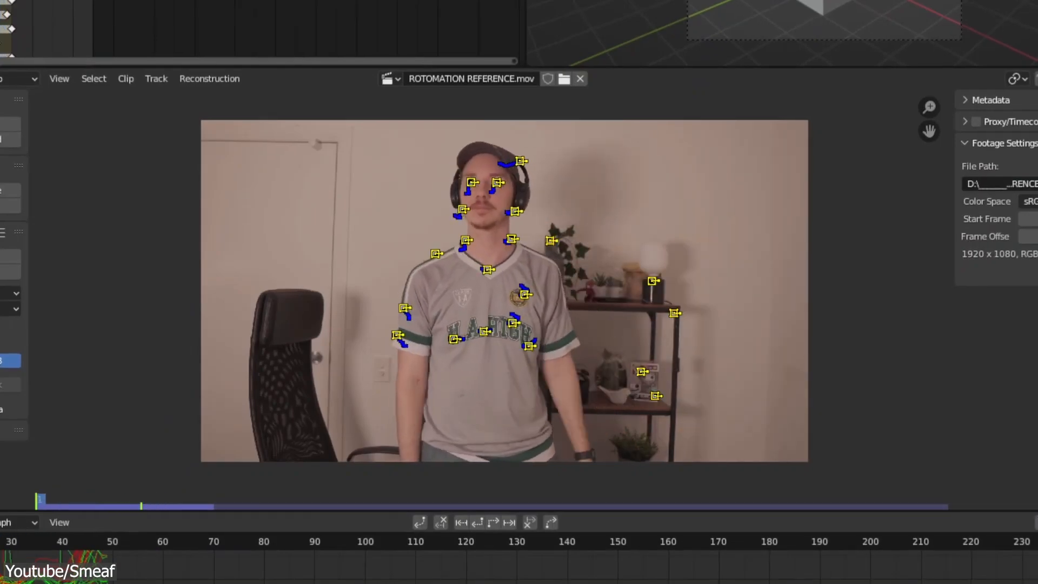
Step: Place a tracking marker on a feature in the rotomation reference footage
click(94, 498)
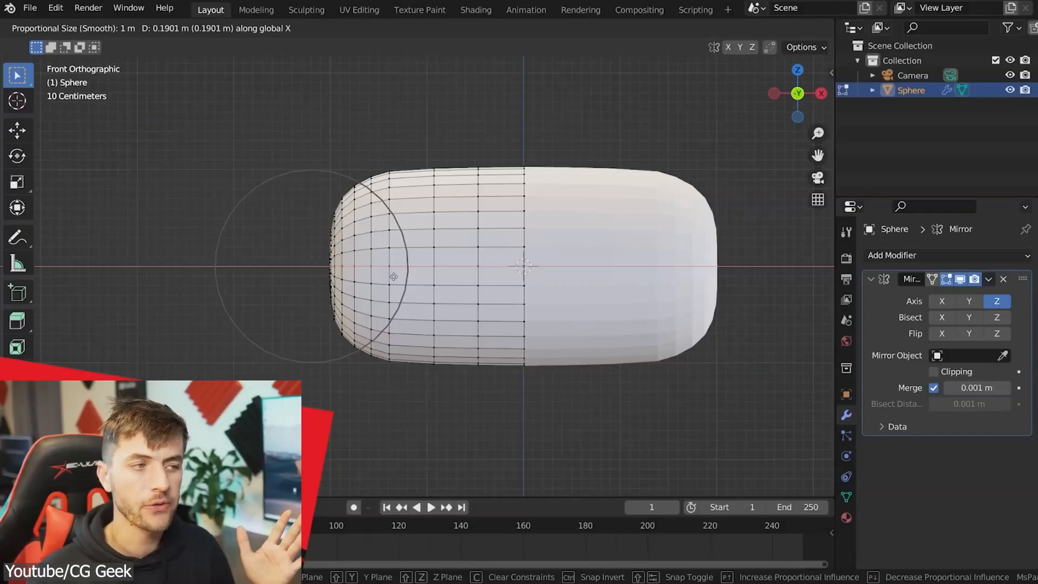
Step: Stretch the mirrored sphere into a pill along X, then slightly rescale Circle.002's vertices
click(892, 256)
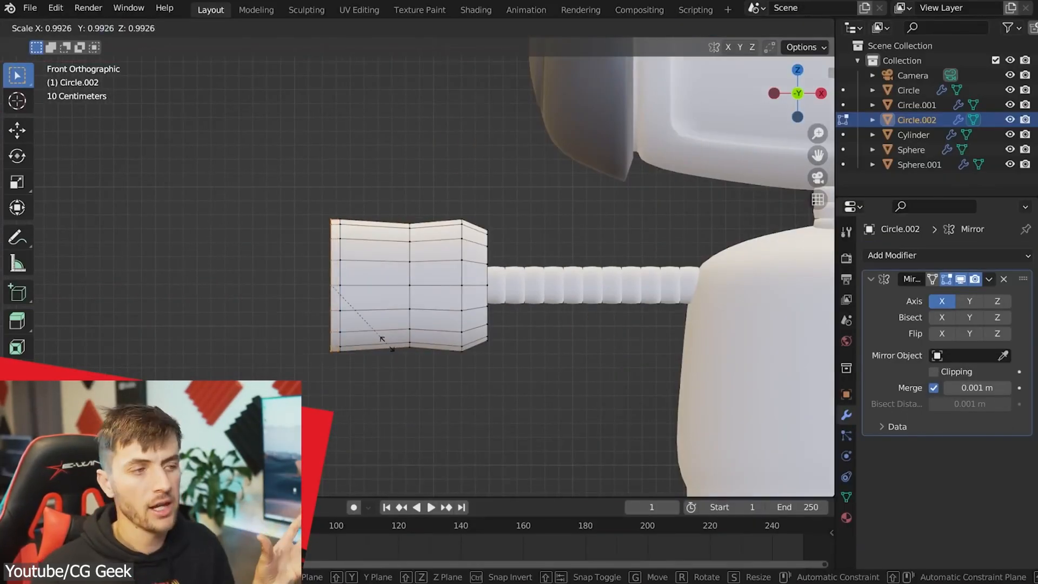
click(476, 10)
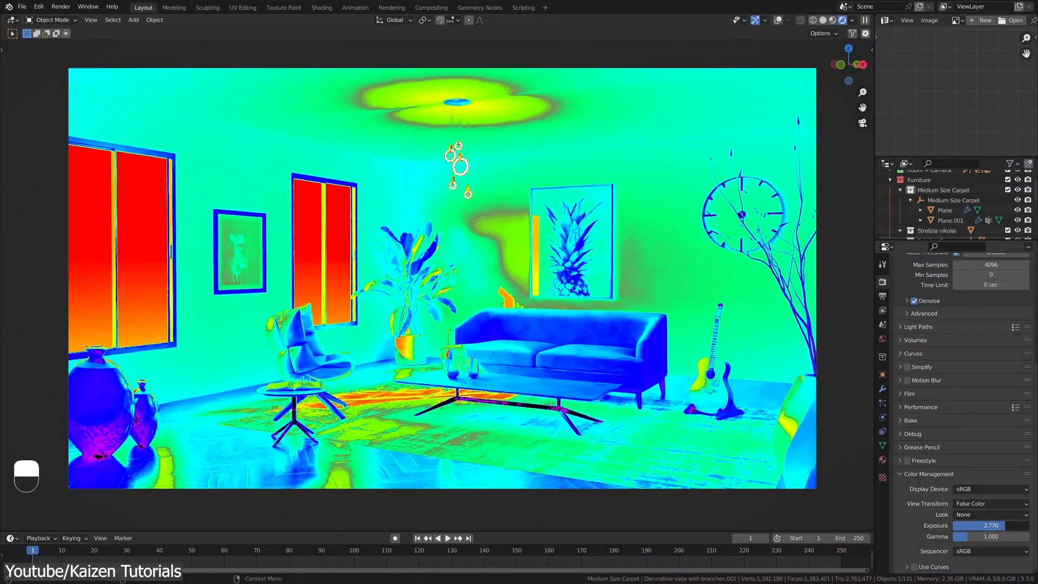
Step: Raise False Color exposure to about 4.6 and load tree_normal.png into the tree material
drag(961, 526, 980, 525)
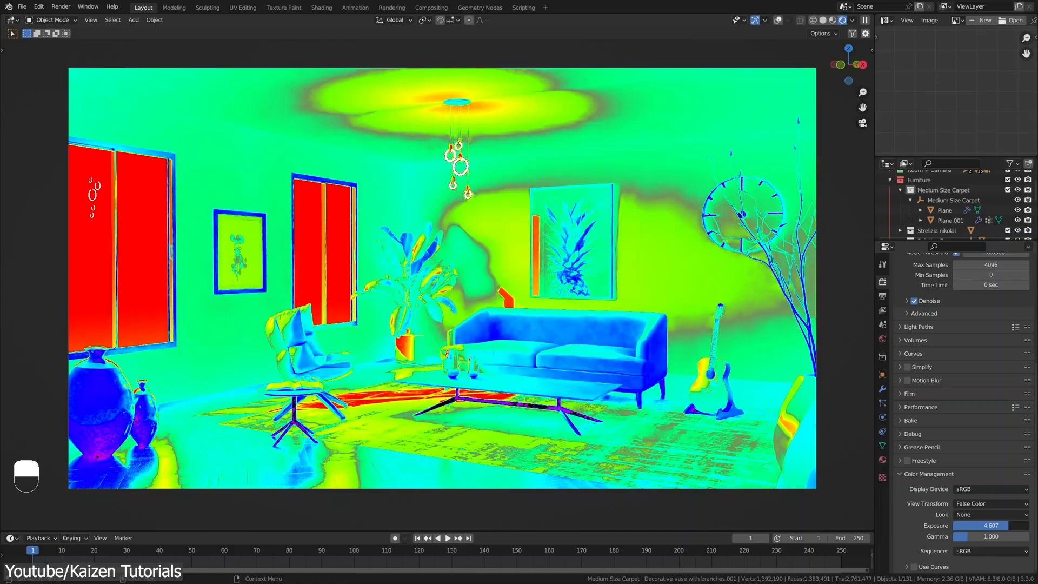
click(322, 8)
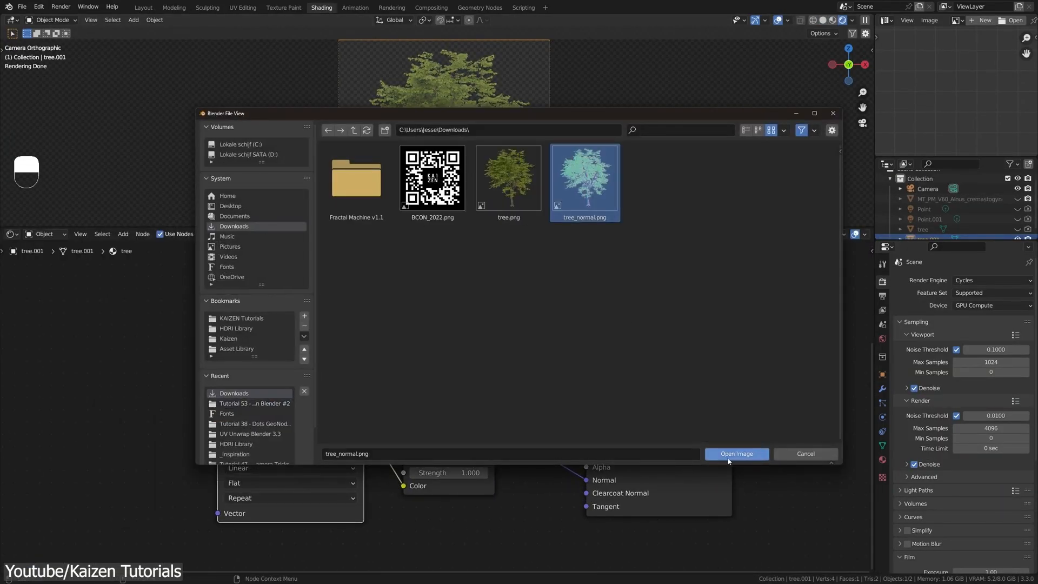
click(735, 453)
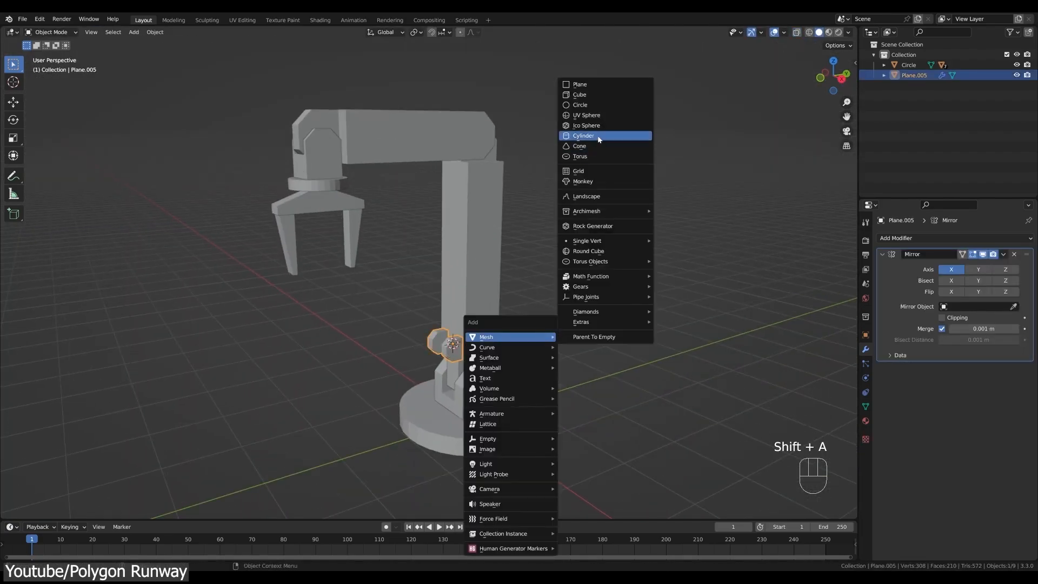
Step: Add a cylinder piston part to the robot arm and rotate the upper arm so the claw tilts down
click(583, 136)
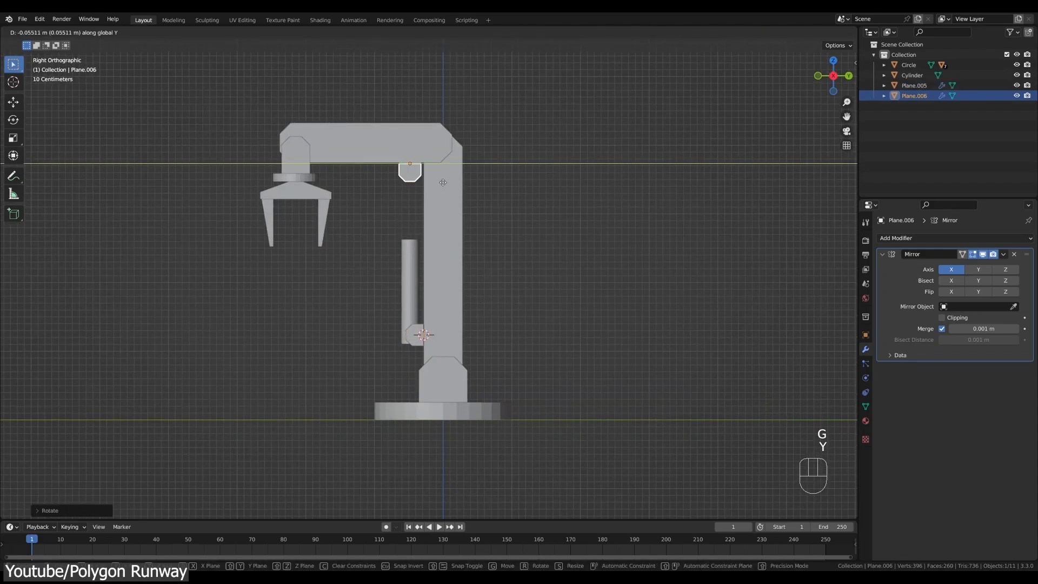
key(Tab)
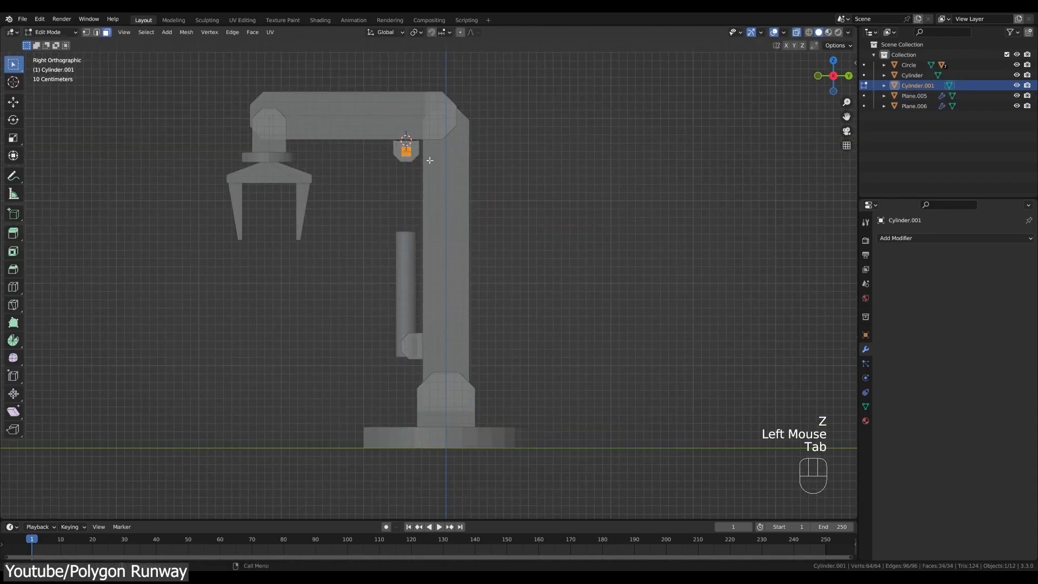
key(Tab)
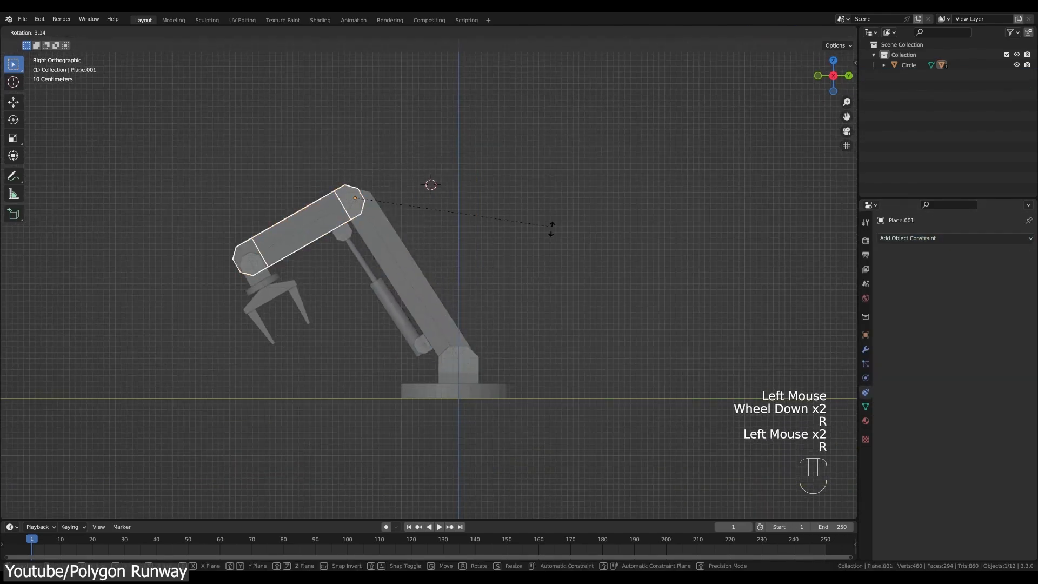
key(shift+d)
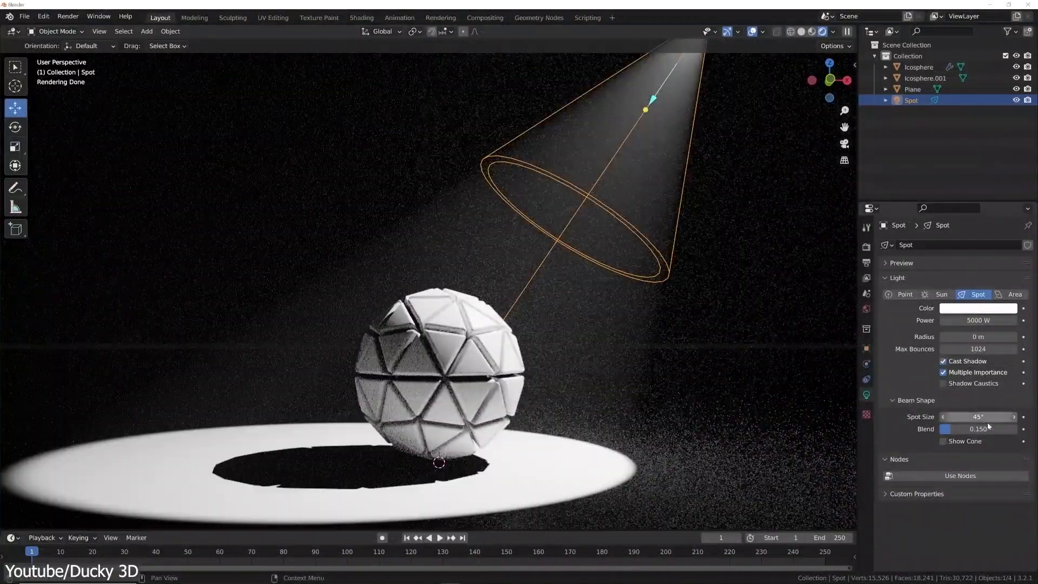
Step: Set the spotlight cone to 45°, then light with a Nishita sky at 5° sun elevation
click(1014, 294)
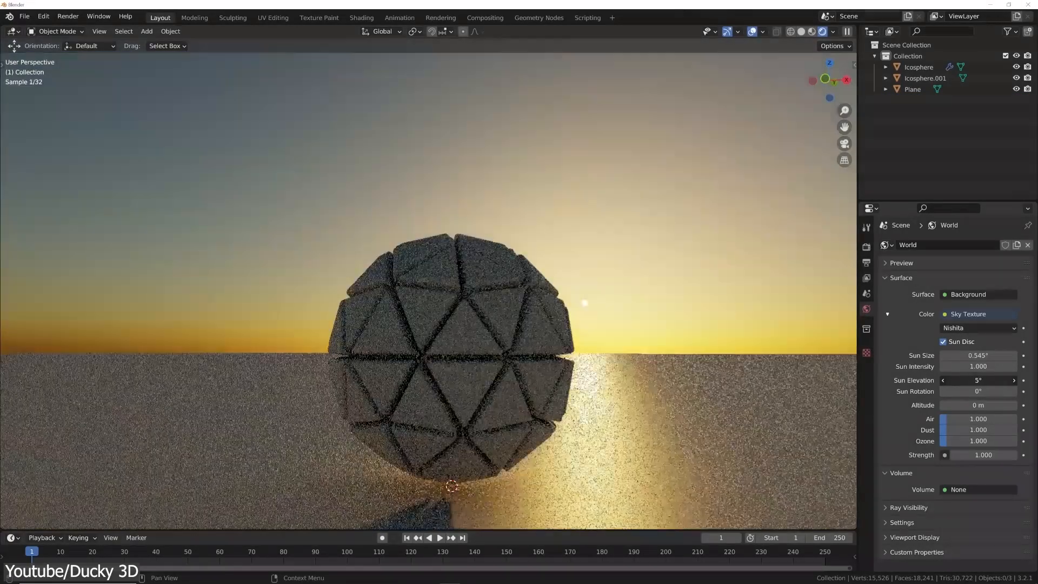
drag(973, 429, 986, 430)
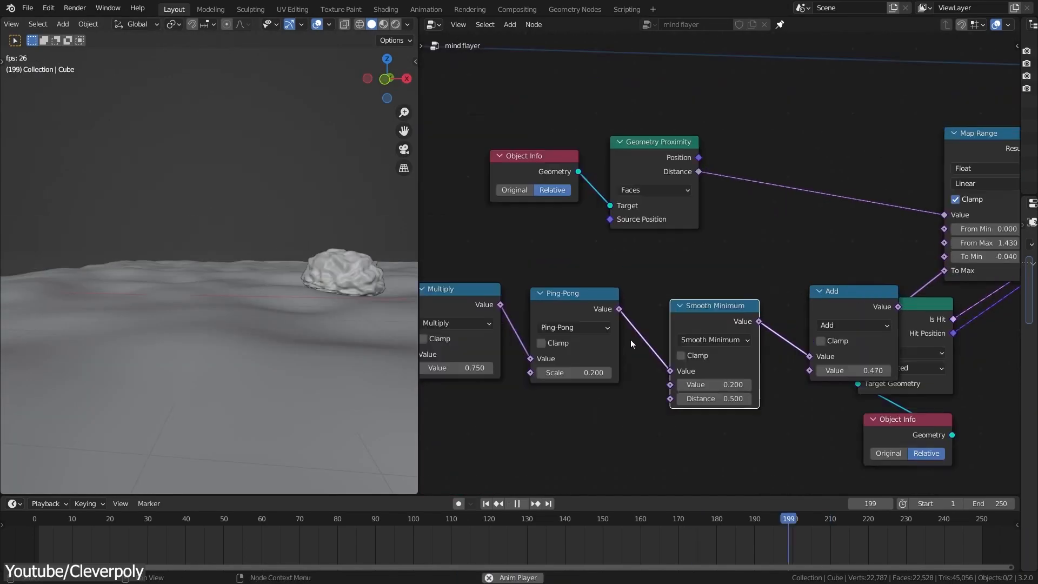
Step: Search the geometry node add menu for 'jo' to find Join Geometry
text(joi)
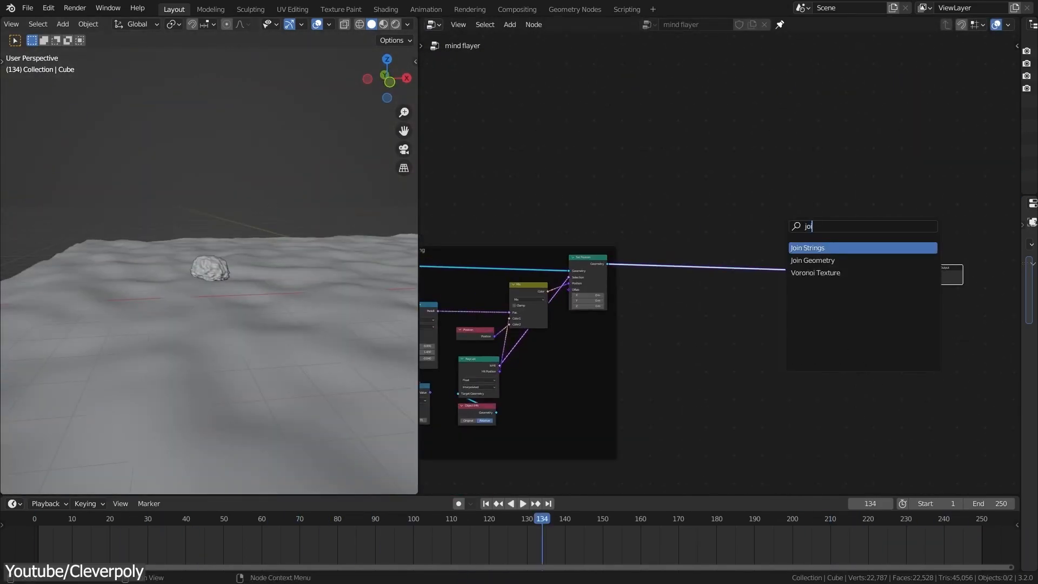